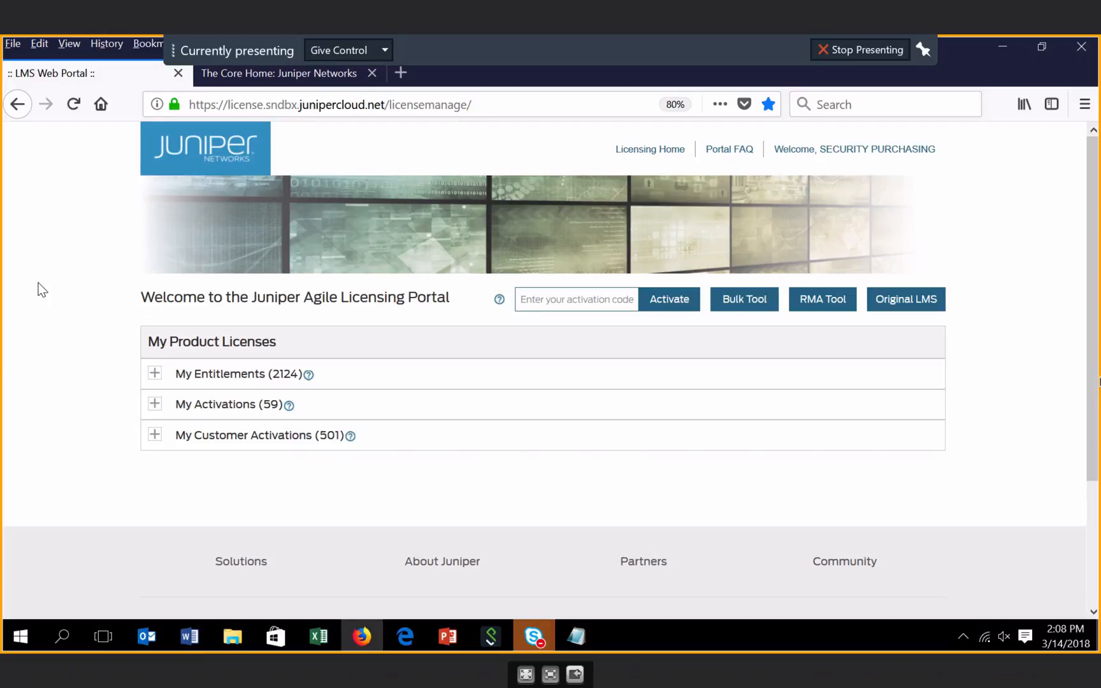
mouse_move(89, 302)
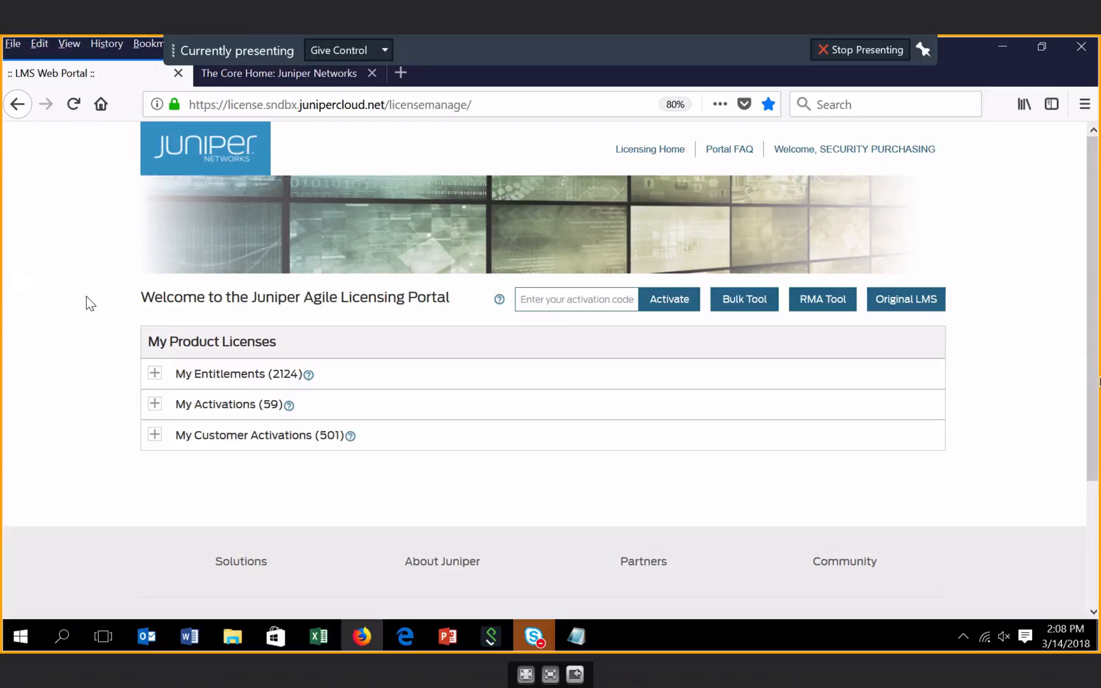
mouse_move(92, 271)
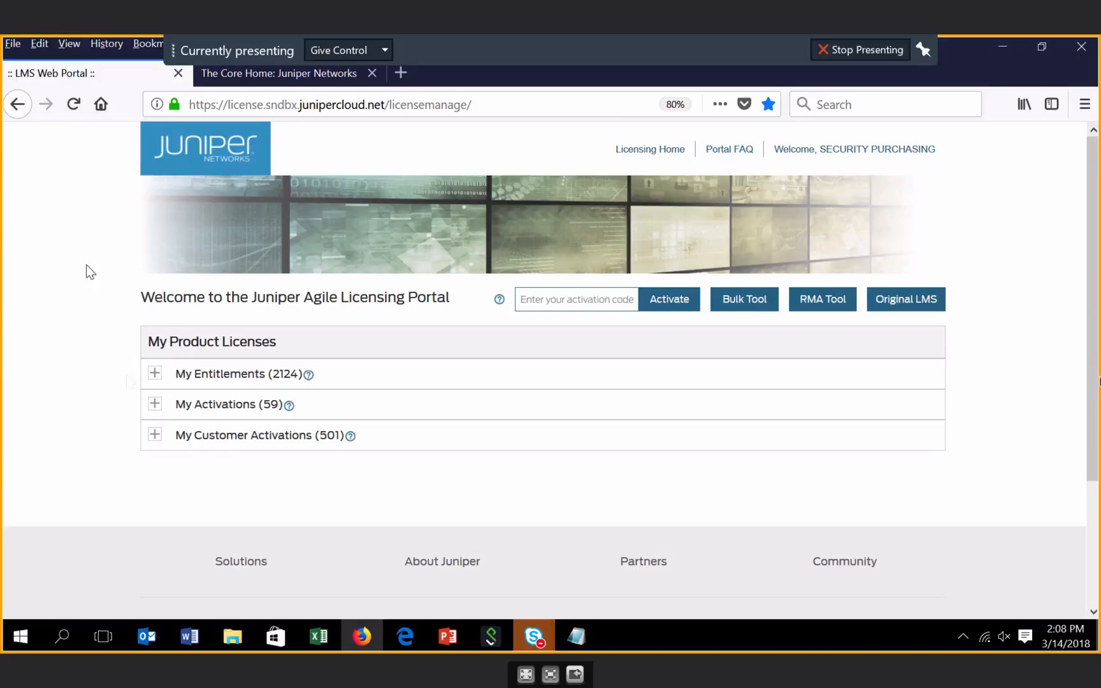
mouse_move(128, 381)
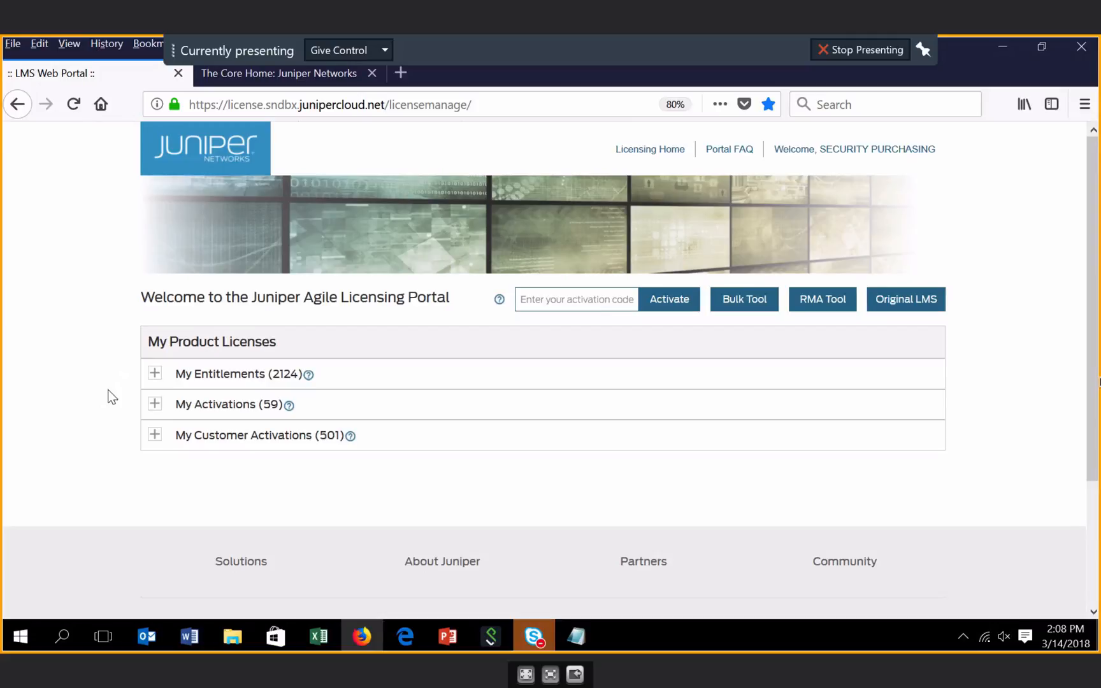
mouse_move(308, 374)
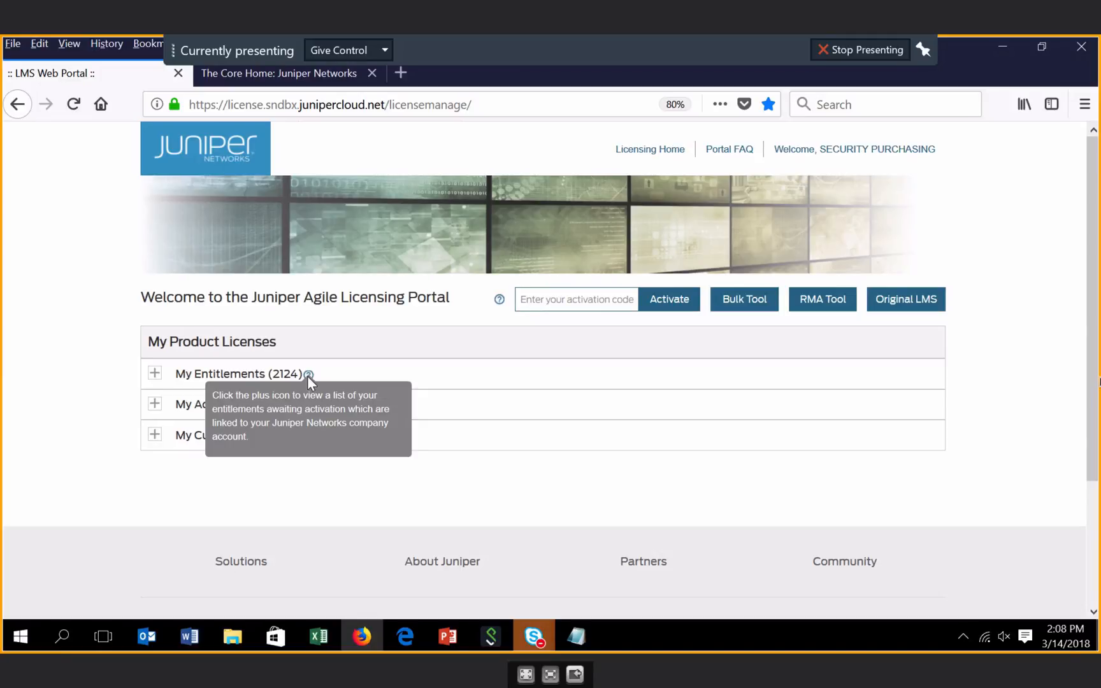
mouse_move(142, 297)
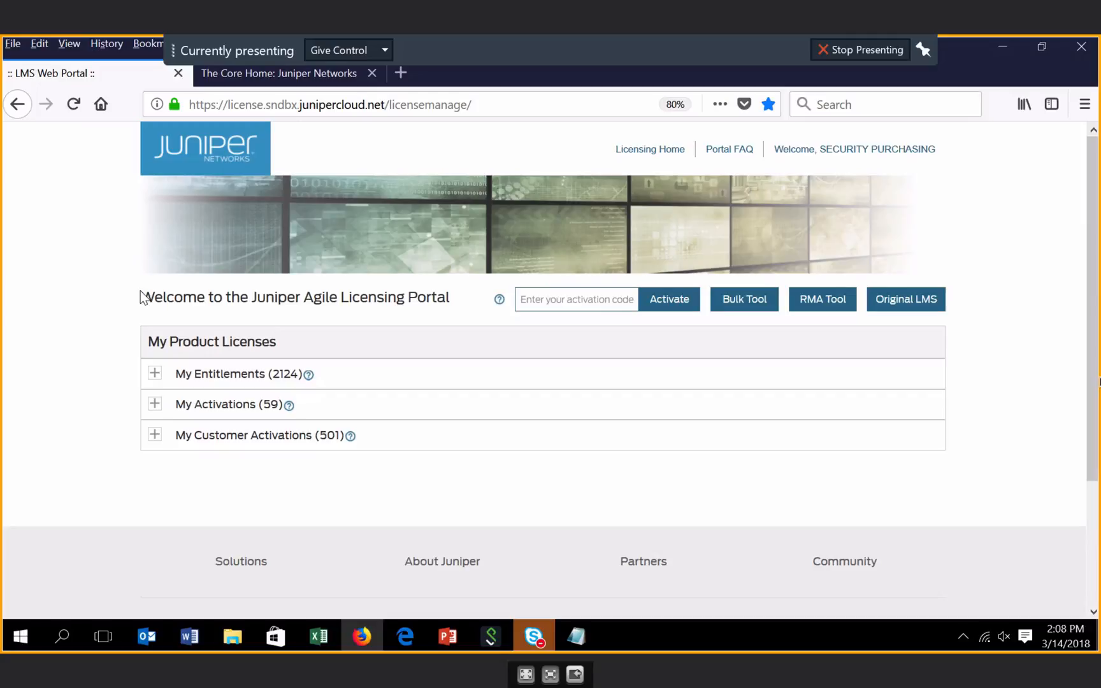
mouse_move(599, 300)
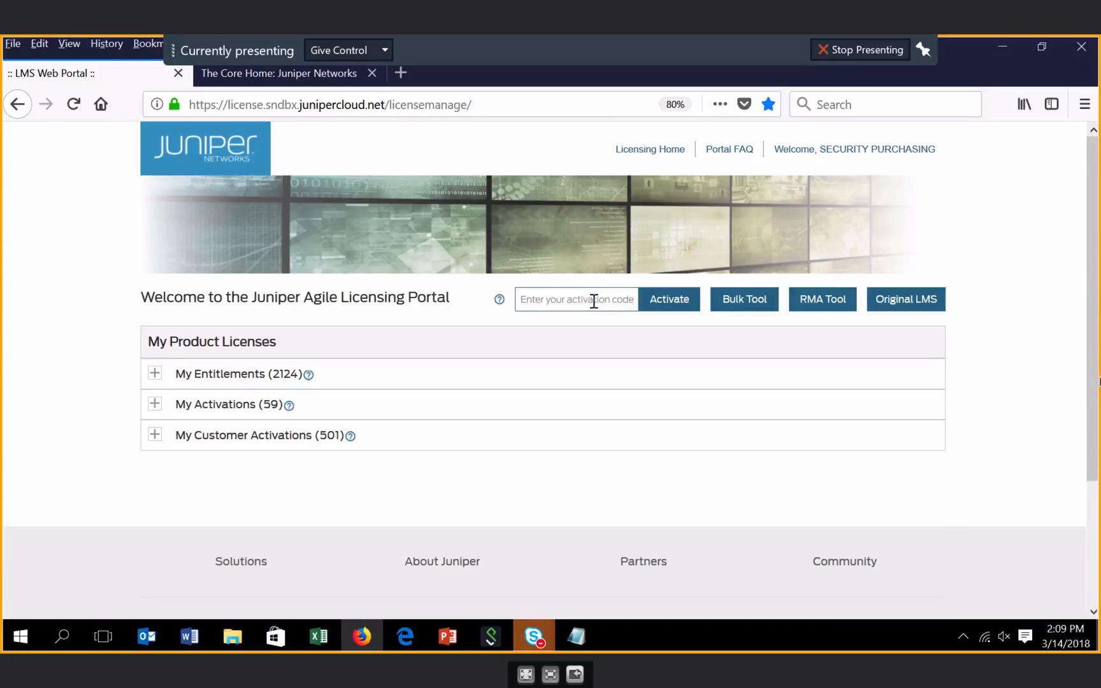
mouse_move(753, 321)
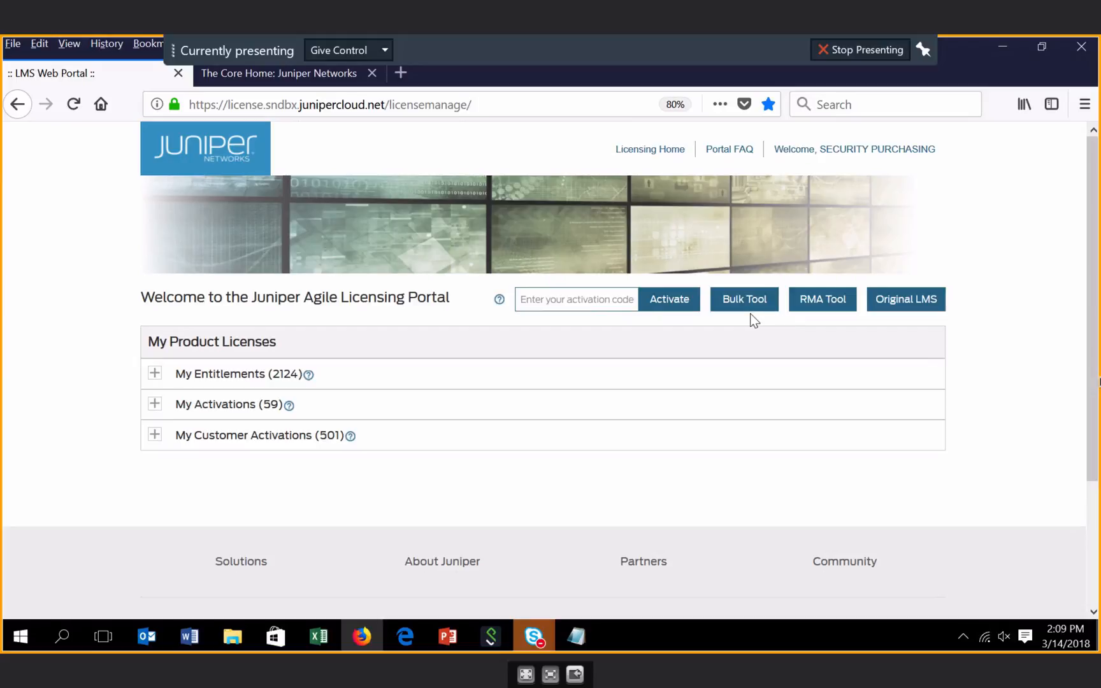
mouse_move(822, 298)
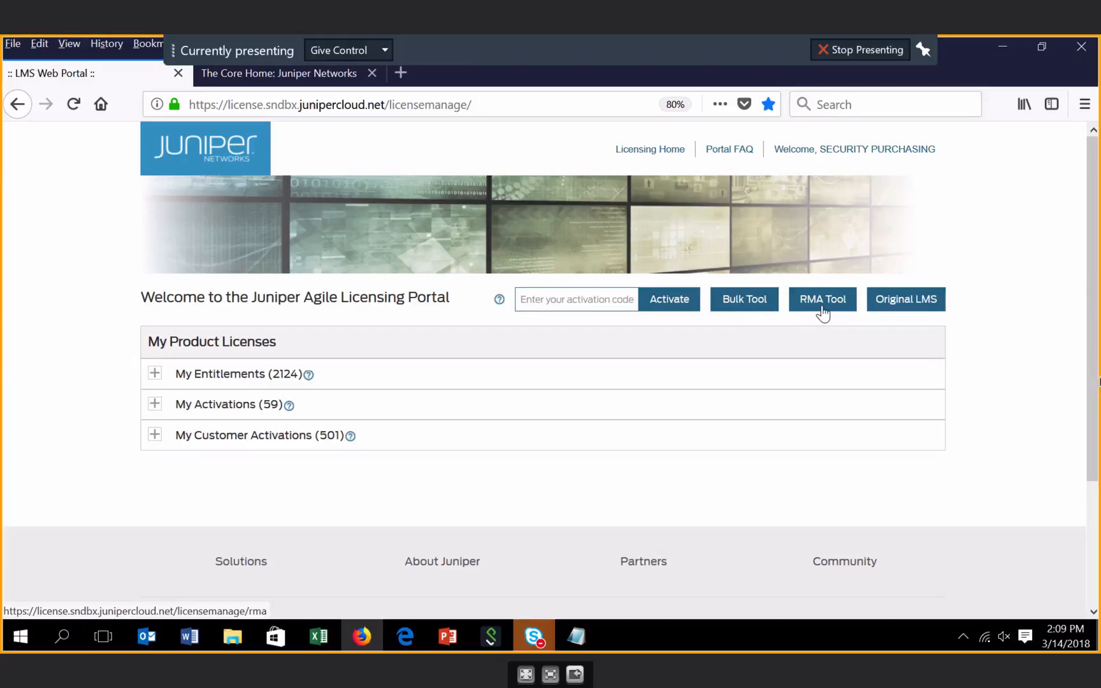
mouse_move(920, 307)
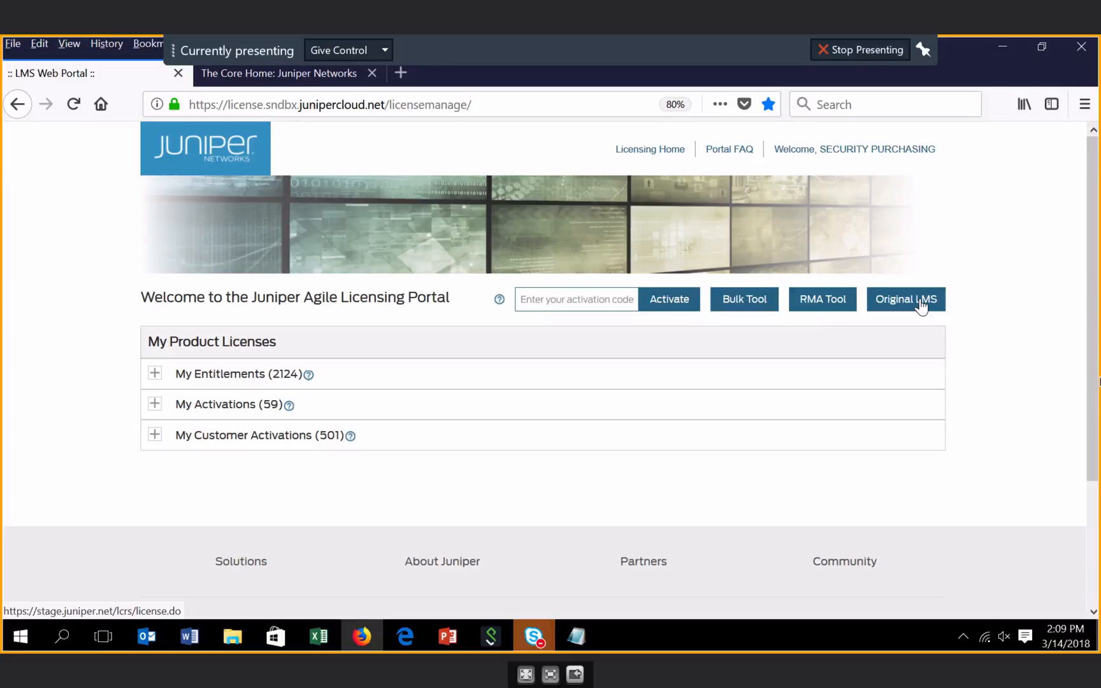
mouse_move(154, 374)
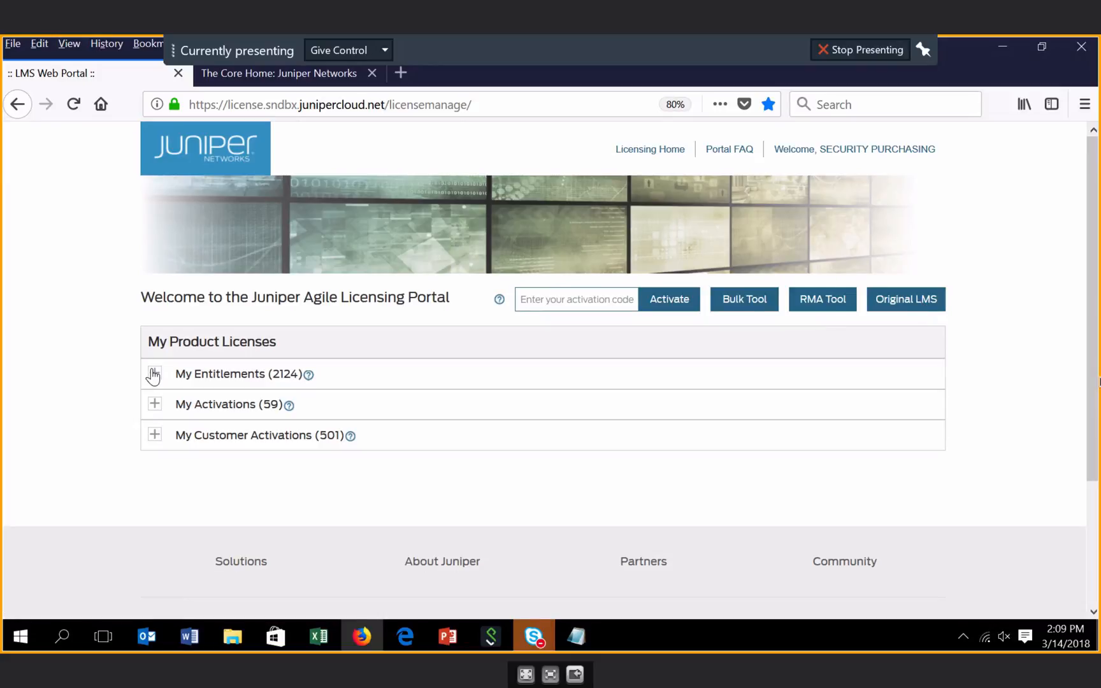
Step: Expand My Entitlements to view its records, then collapse it so all three license sections are folded
click(155, 373)
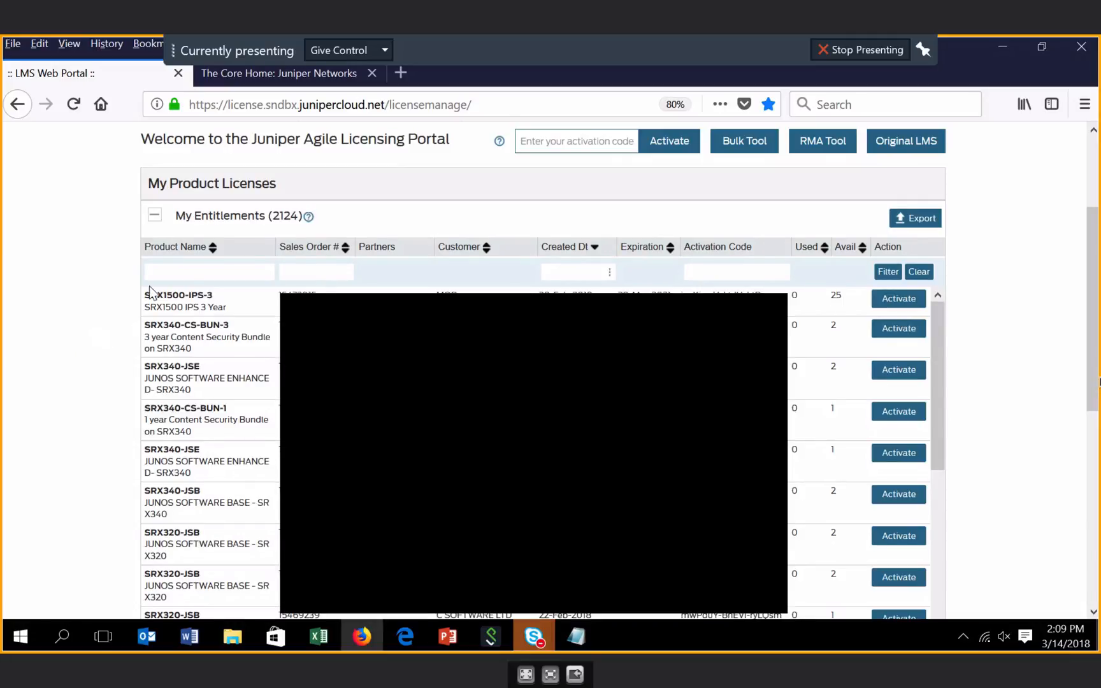
mouse_move(372, 284)
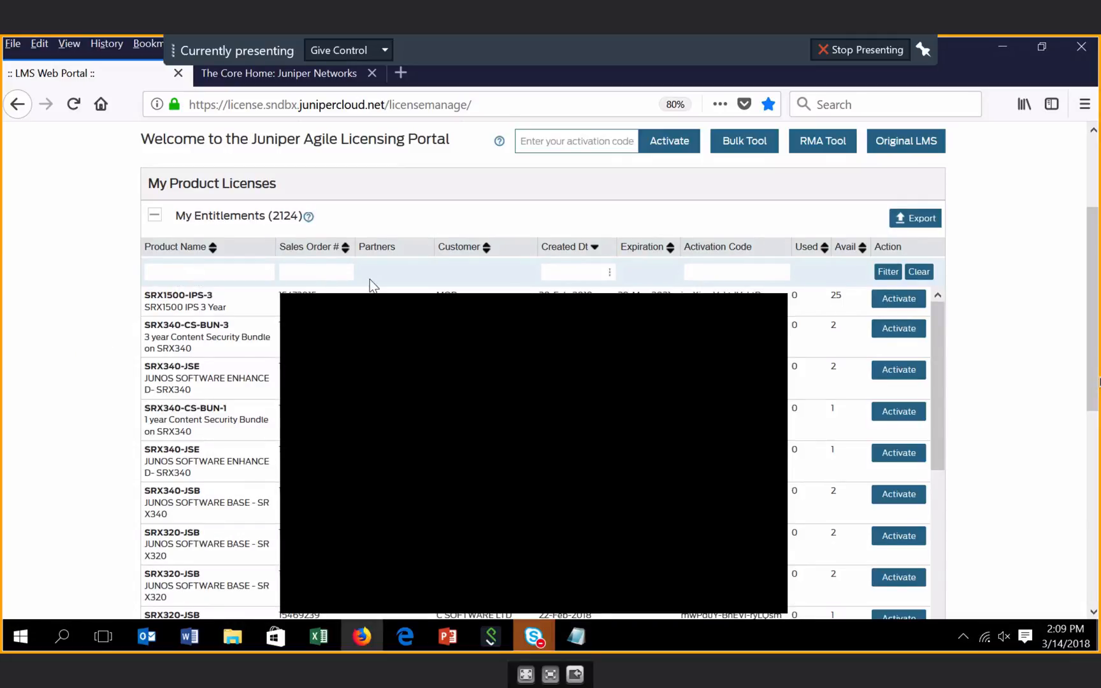
mouse_move(102, 302)
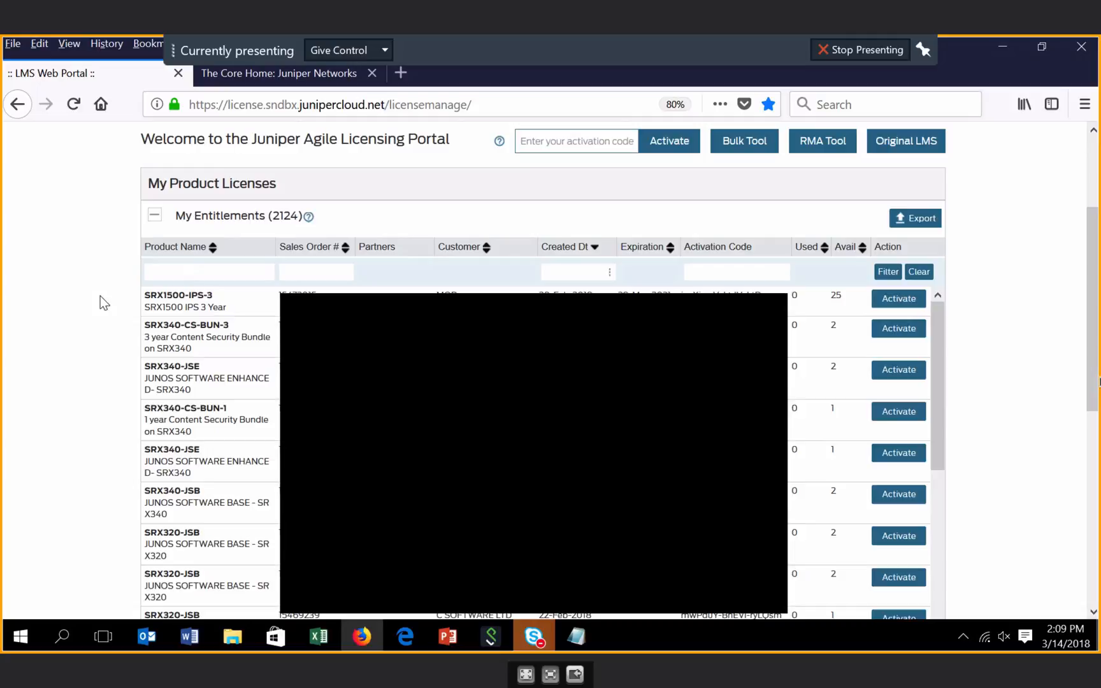
mouse_move(833, 299)
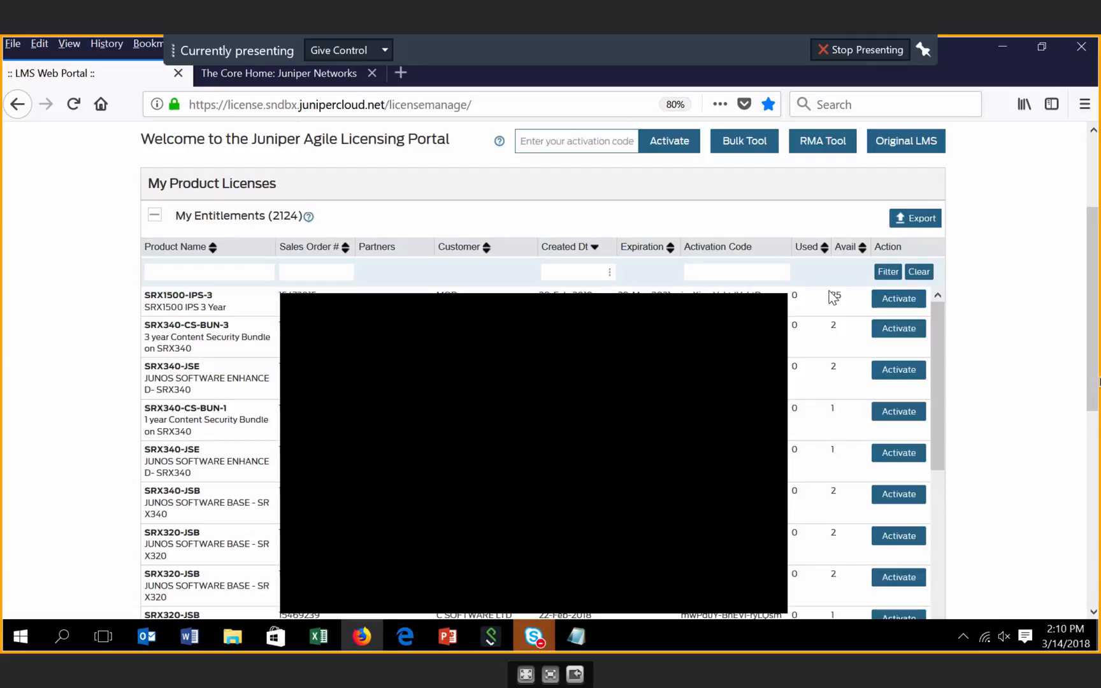
mouse_move(864, 397)
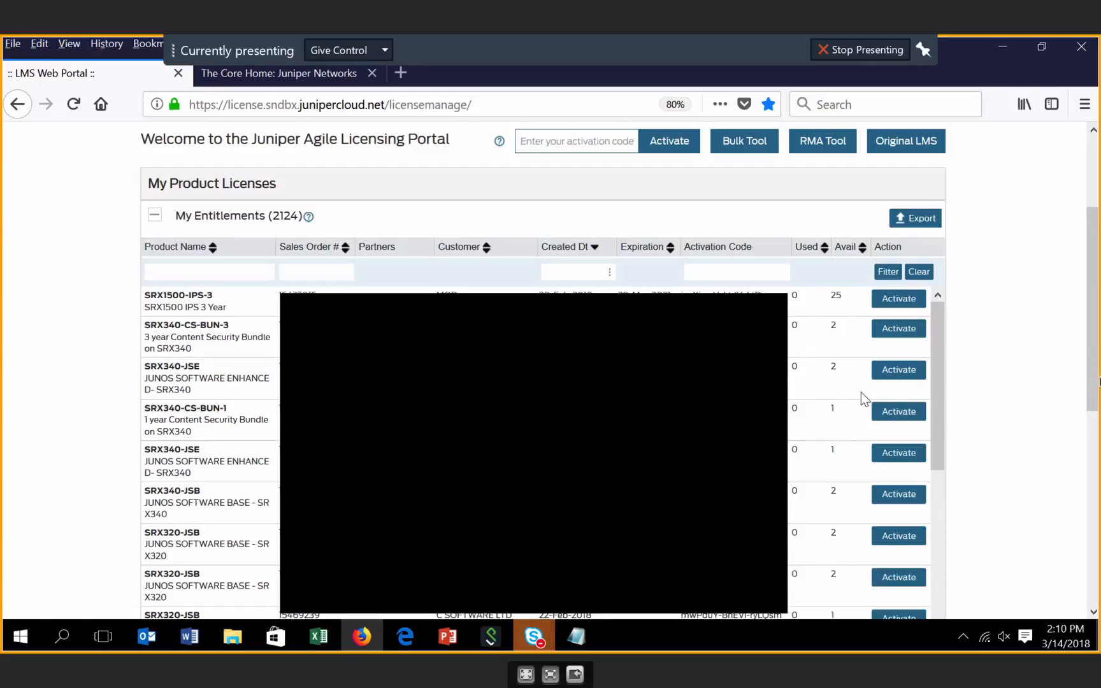
mouse_move(825, 391)
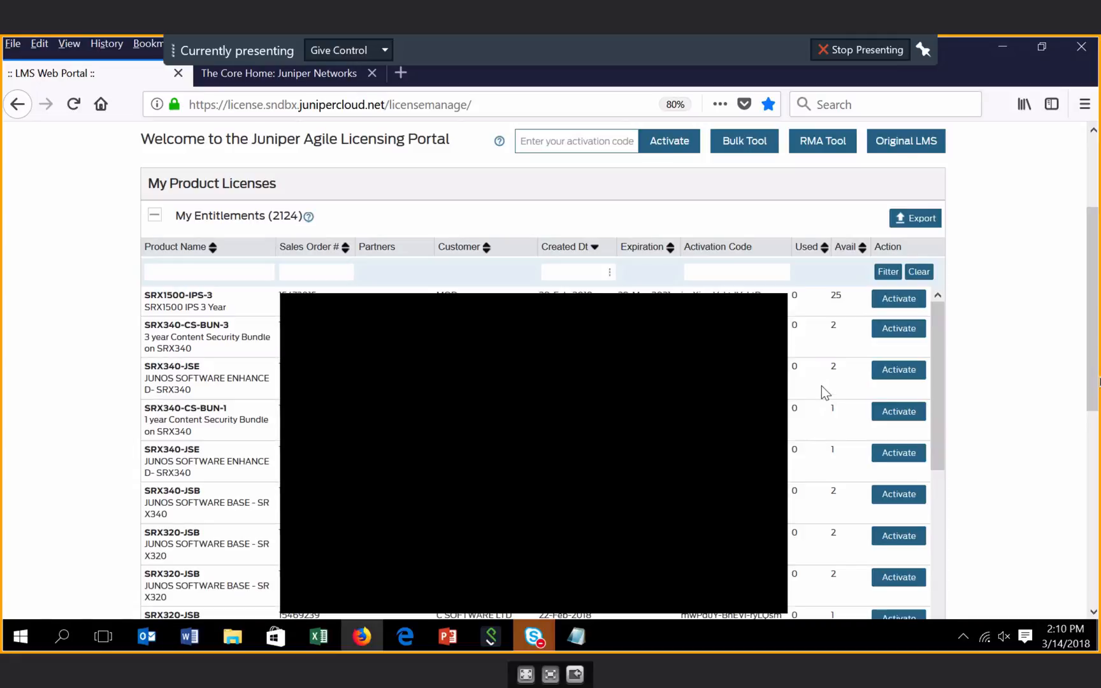
mouse_move(836, 349)
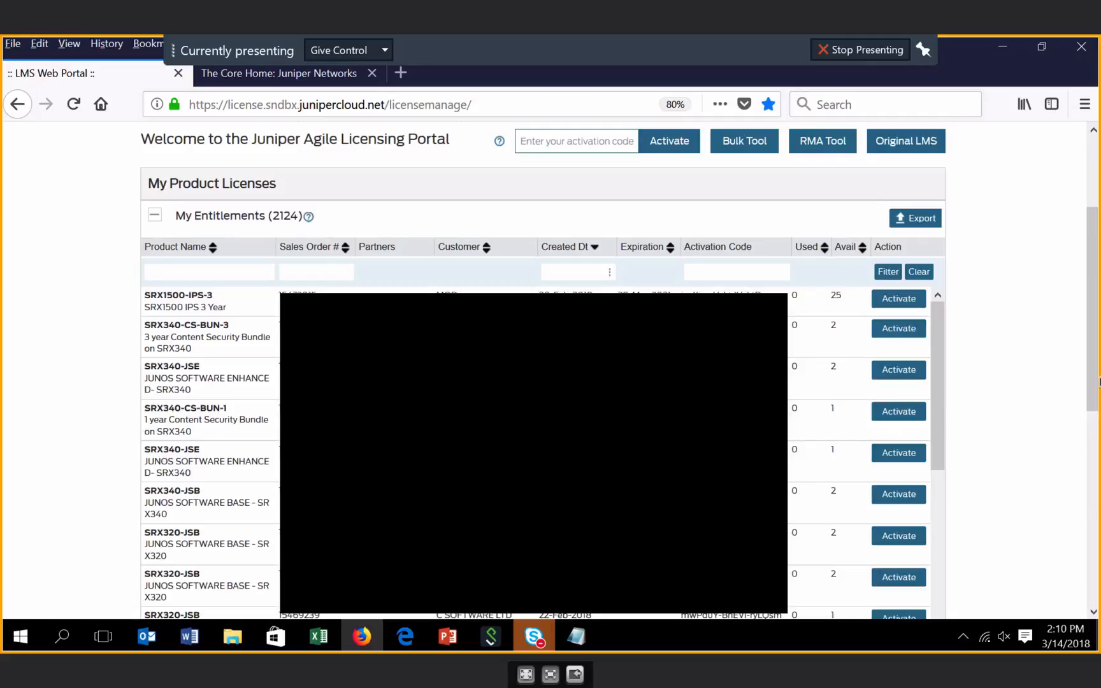
mouse_move(865, 472)
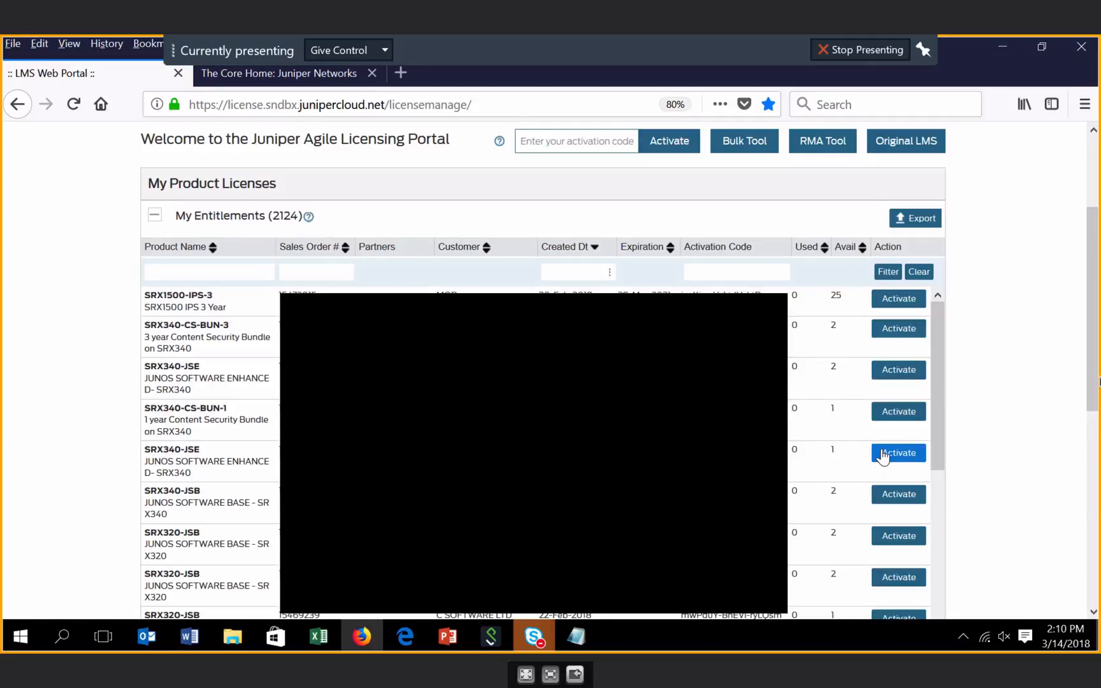
mouse_move(263, 458)
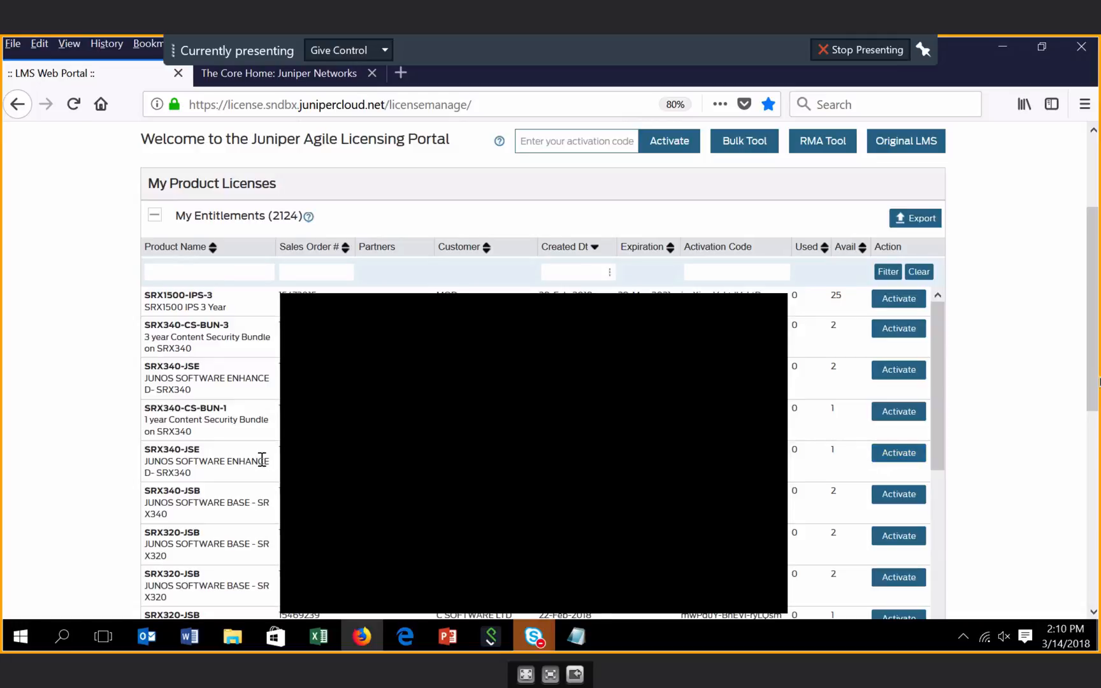
scroll(down, 3)
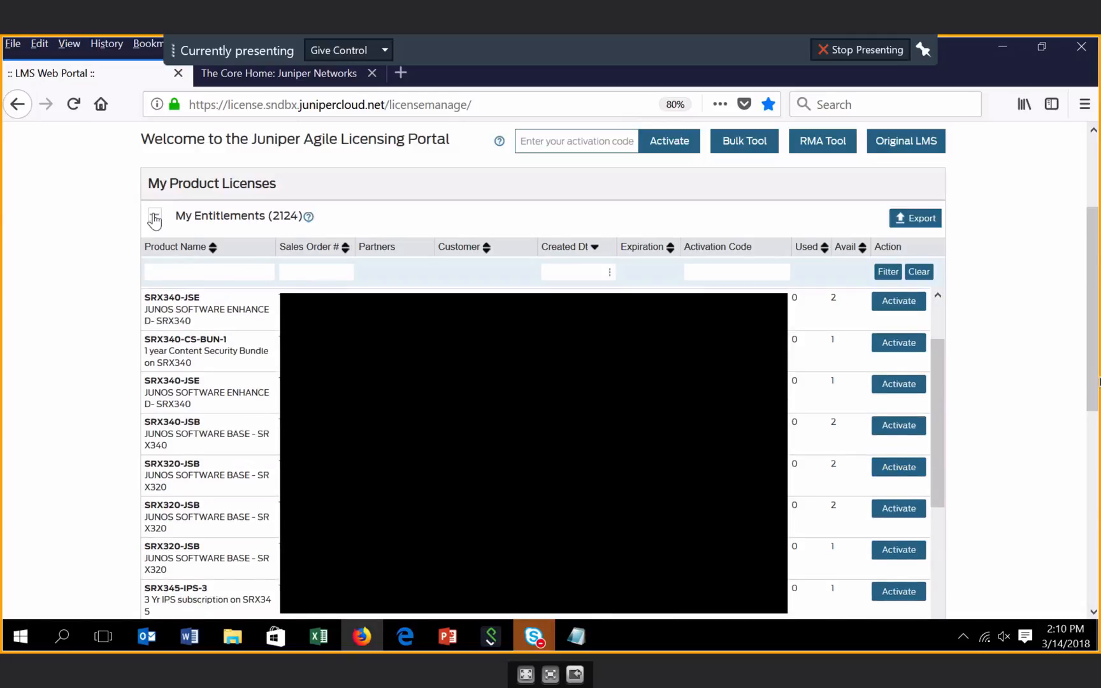
click(154, 215)
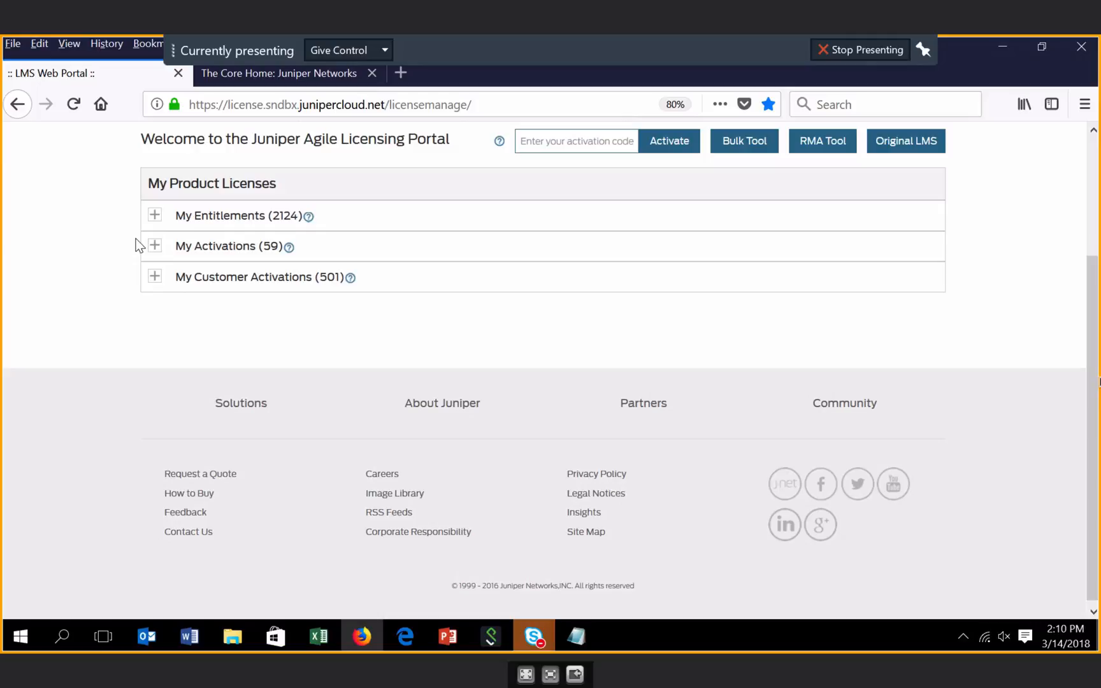
click(154, 246)
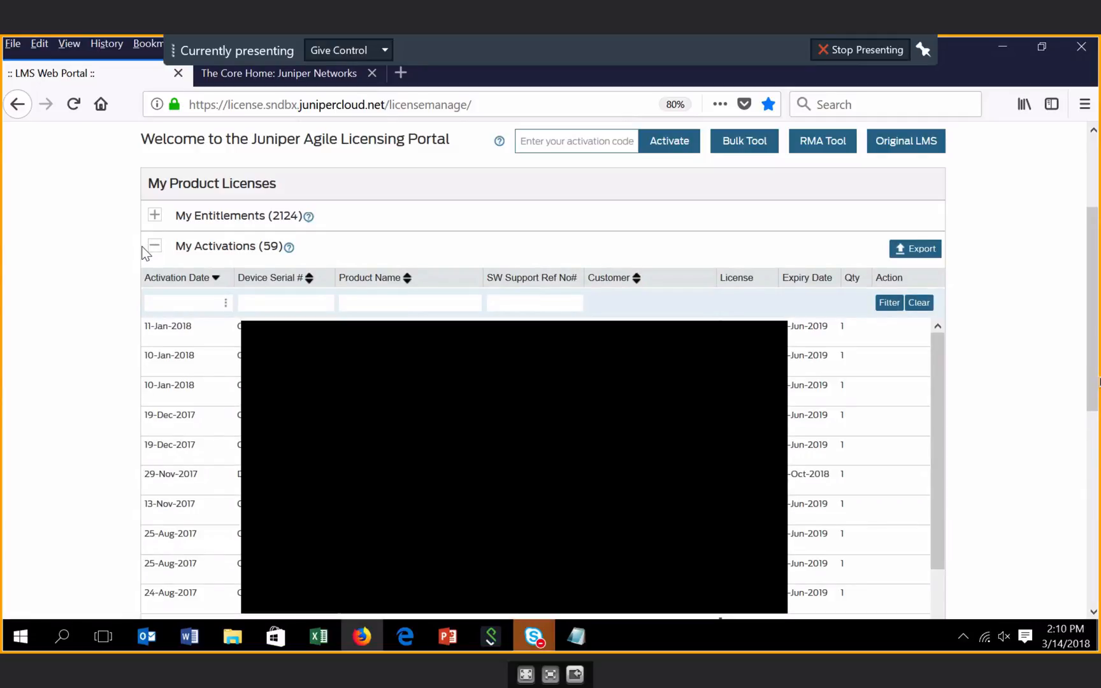
mouse_move(56, 286)
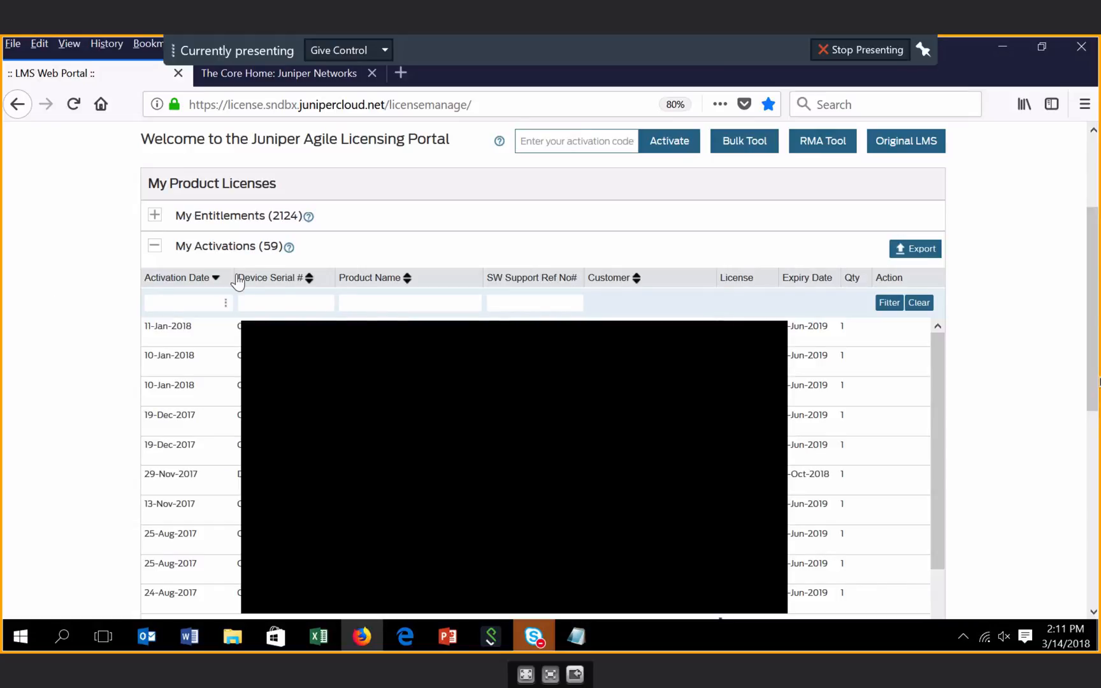
mouse_move(173, 312)
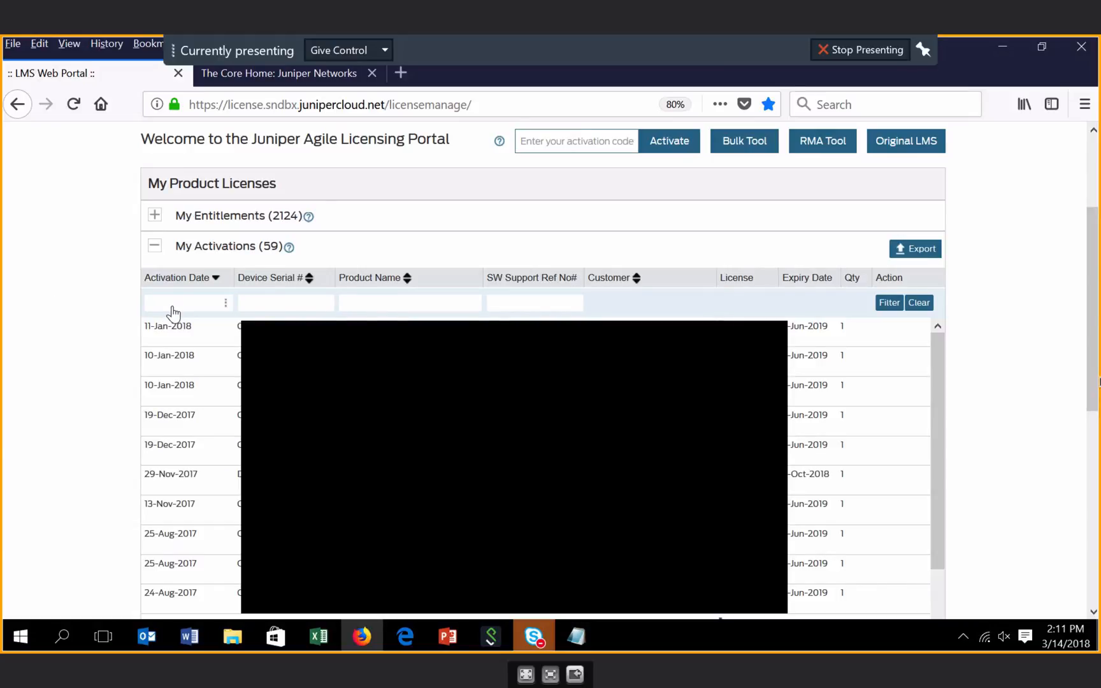
mouse_move(483, 283)
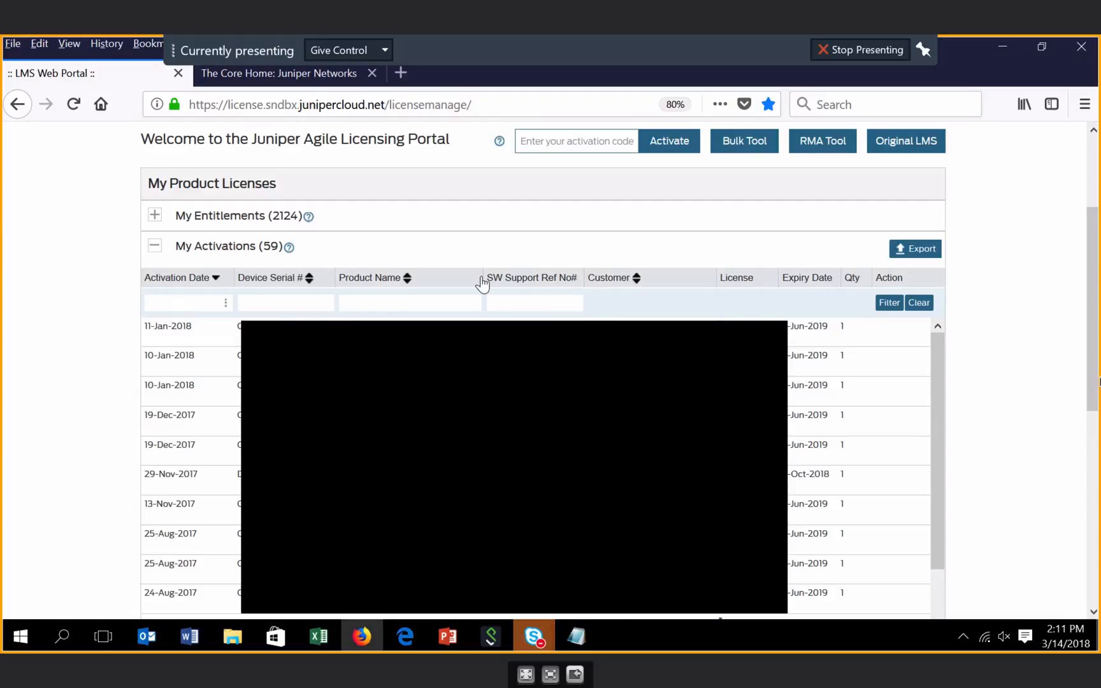
mouse_move(915, 249)
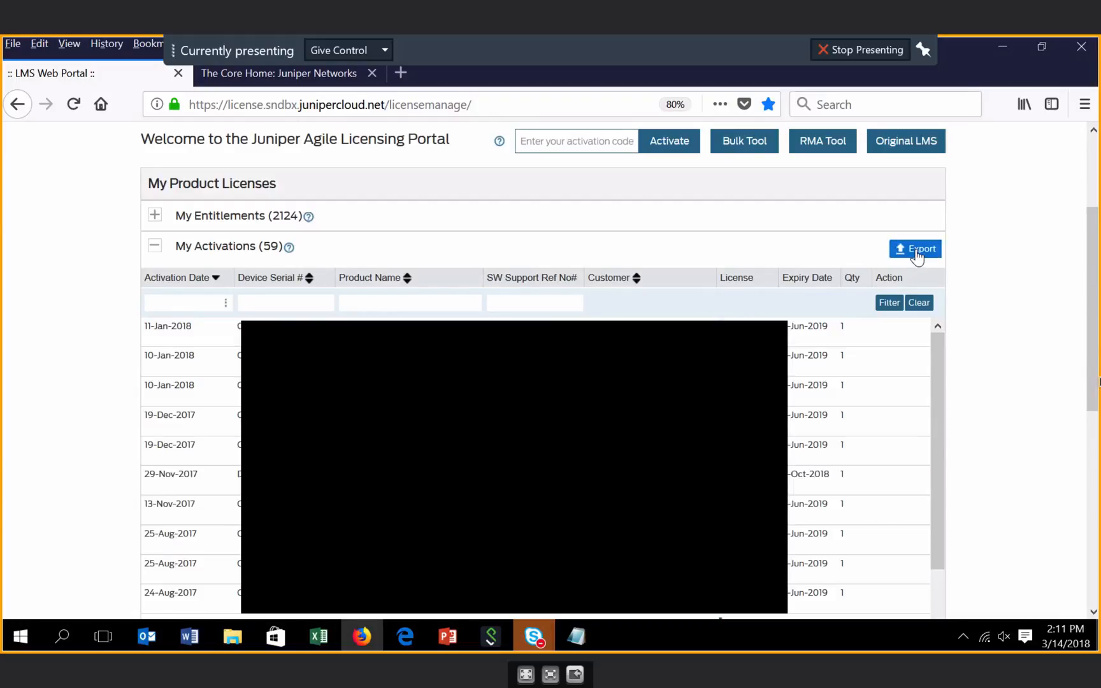
mouse_move(1017, 282)
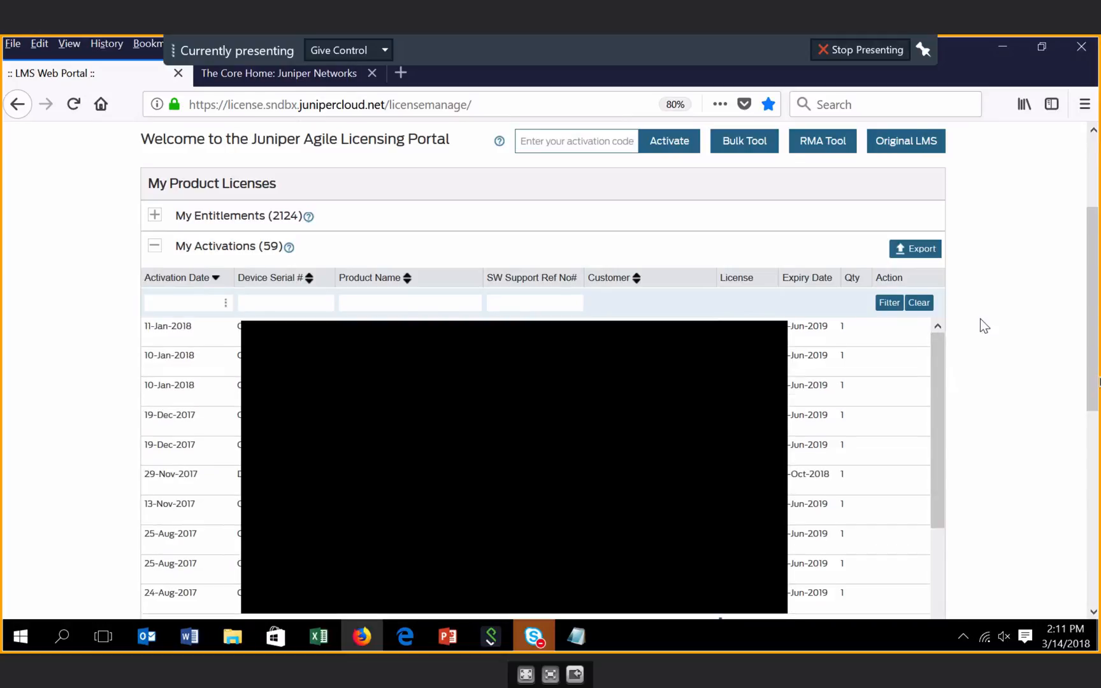
mouse_move(993, 317)
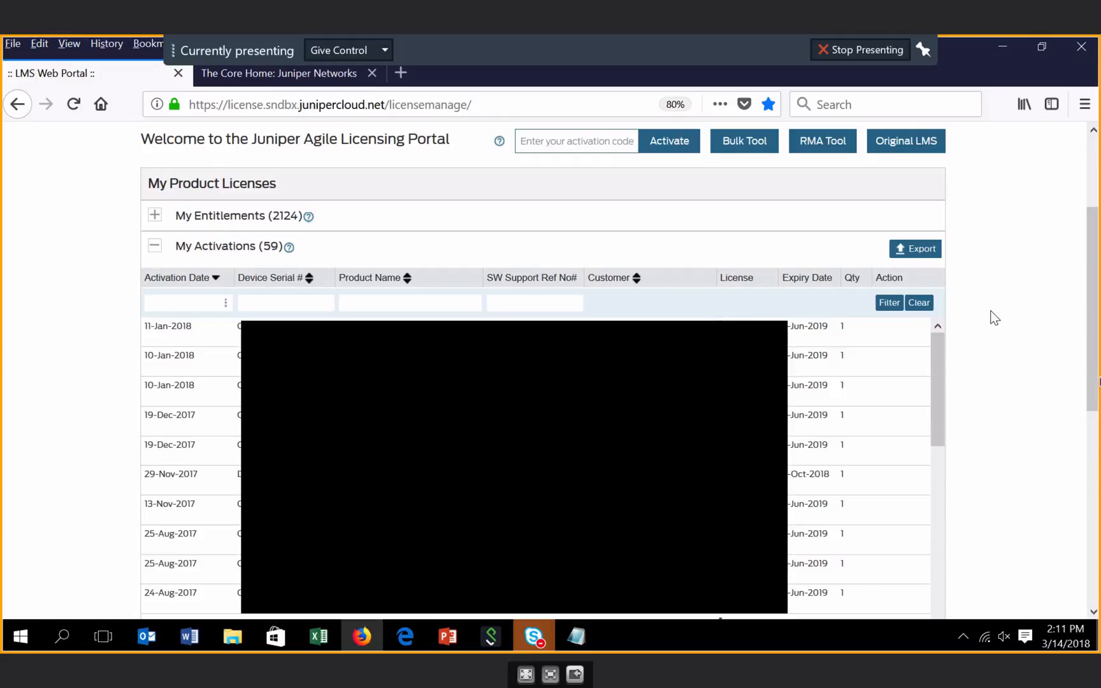
mouse_move(805, 311)
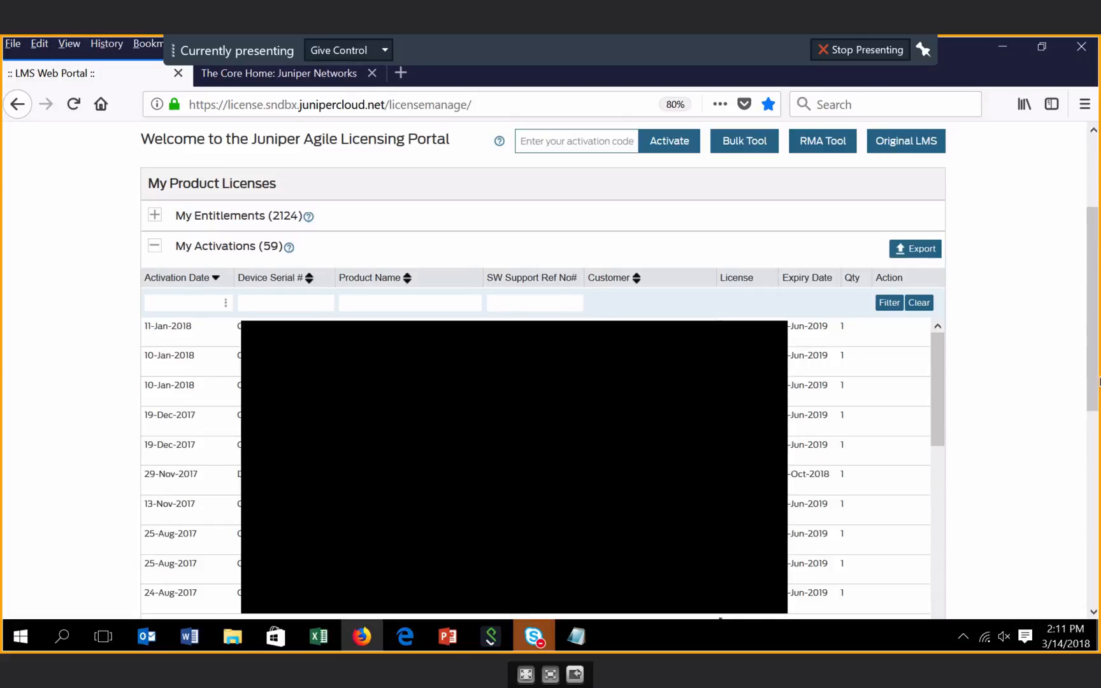
mouse_move(130, 264)
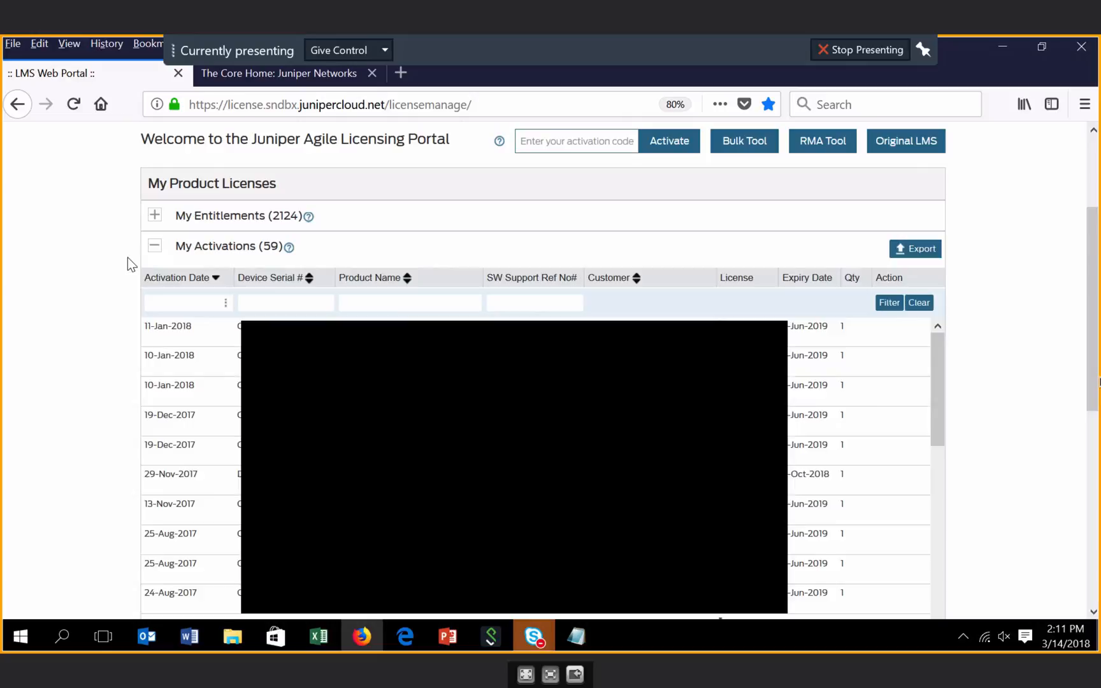
click(155, 246)
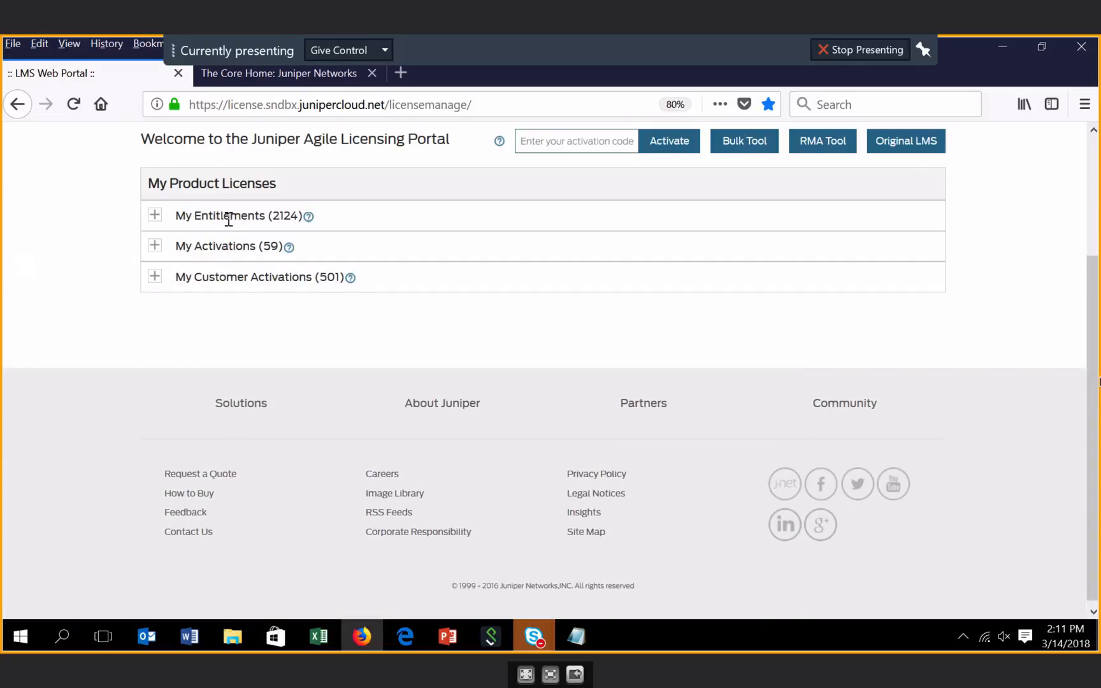
mouse_move(154, 281)
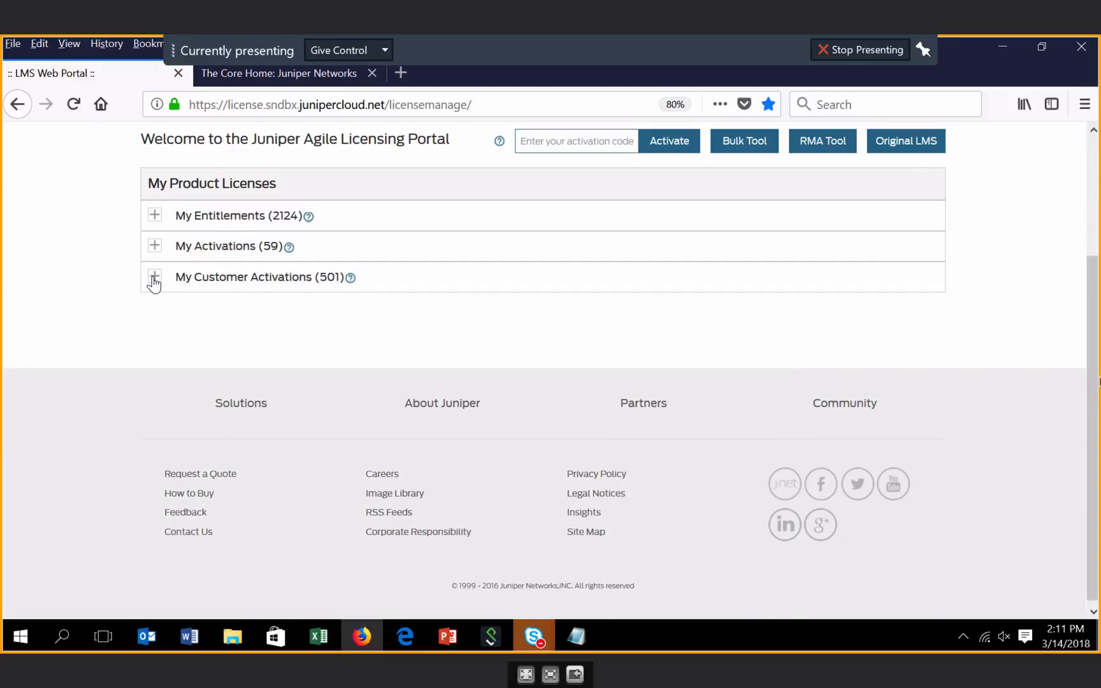
Step: Expand My Customer Activations to list its 501 activation records with dates
click(154, 276)
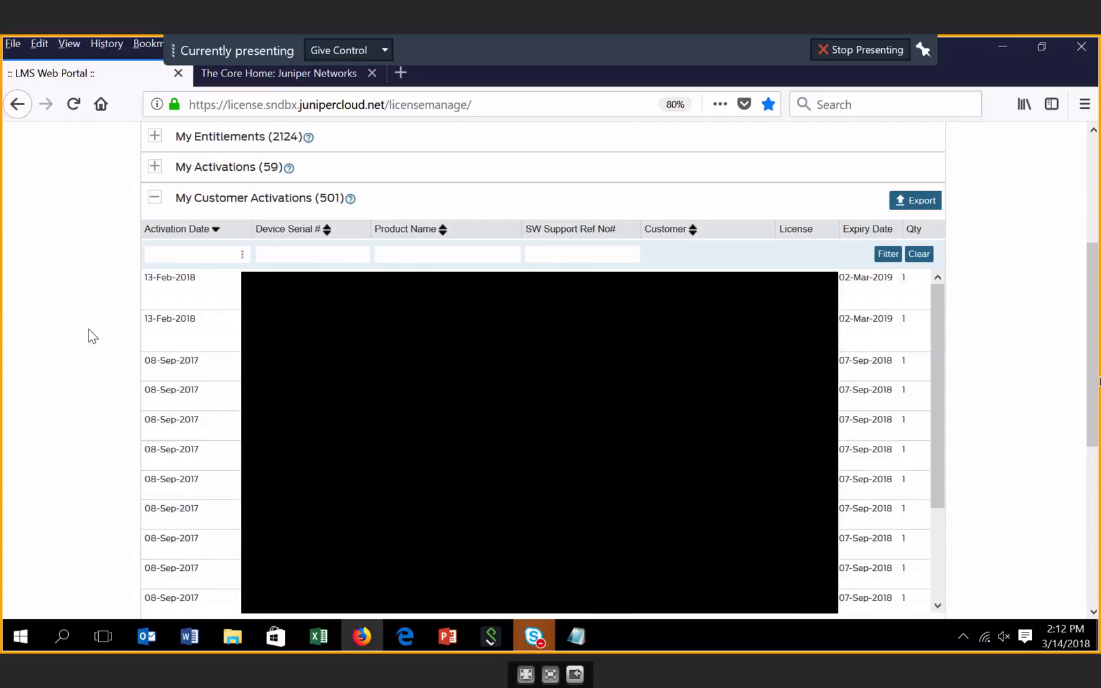
mouse_move(206, 265)
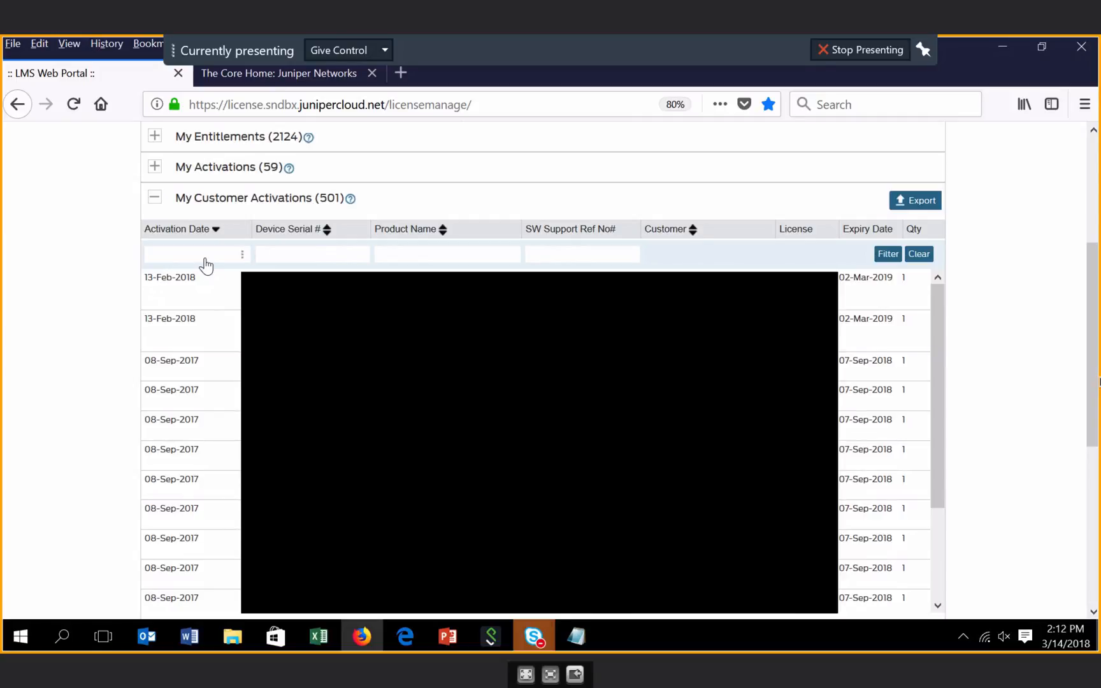
mouse_move(191, 261)
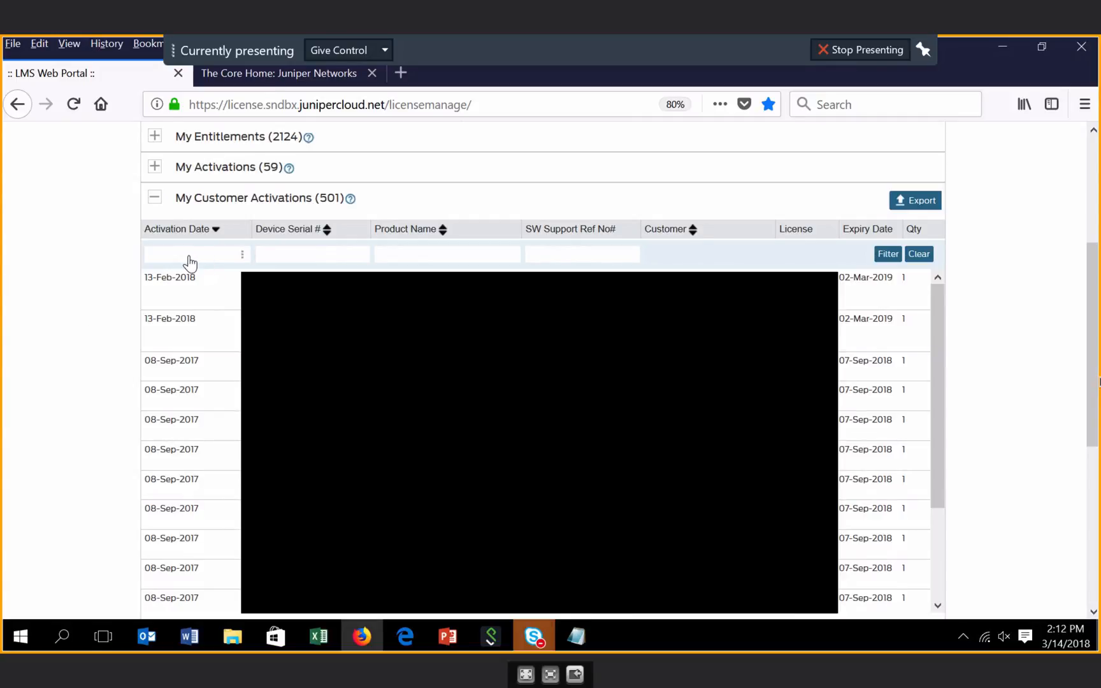
mouse_move(541, 259)
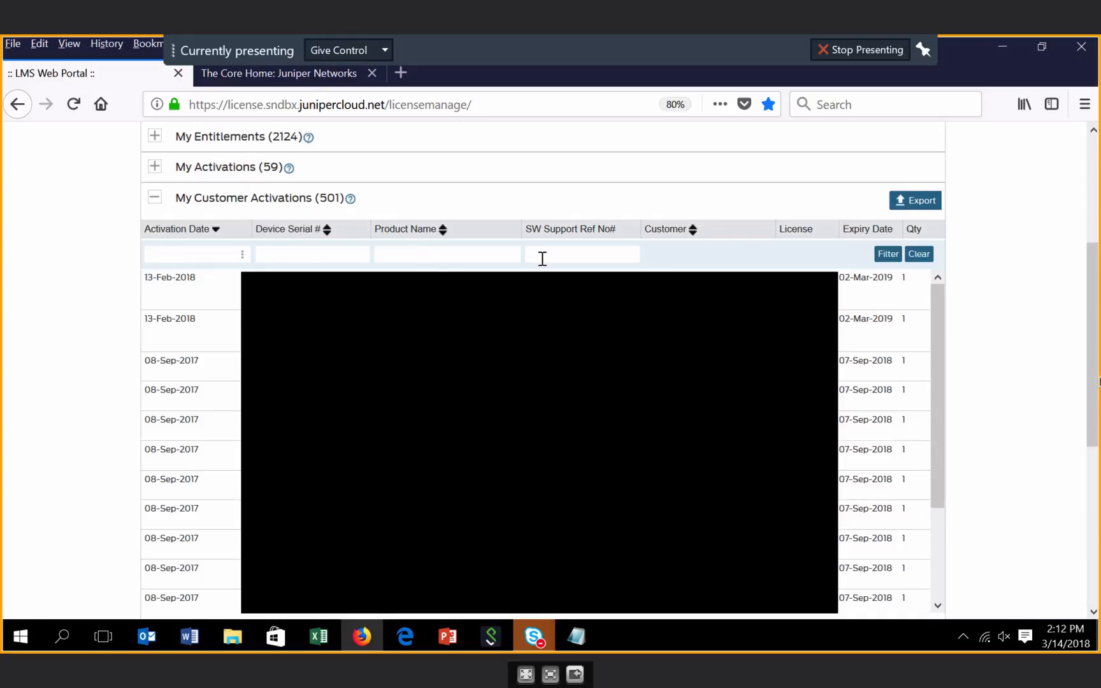
mouse_move(915, 200)
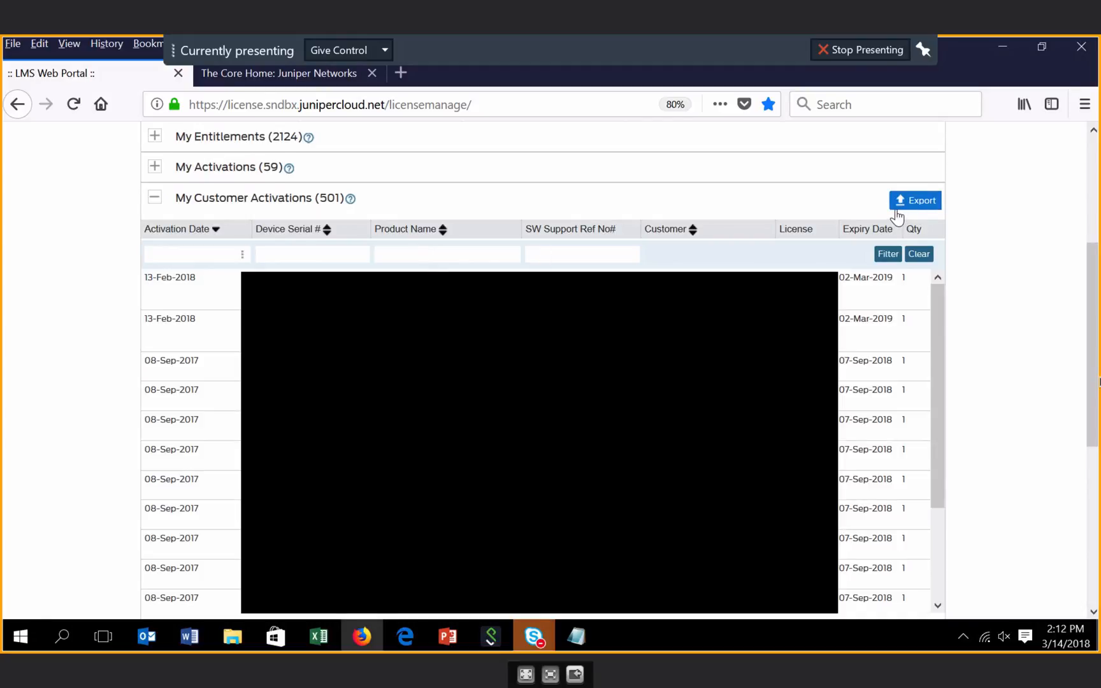
mouse_move(1024, 311)
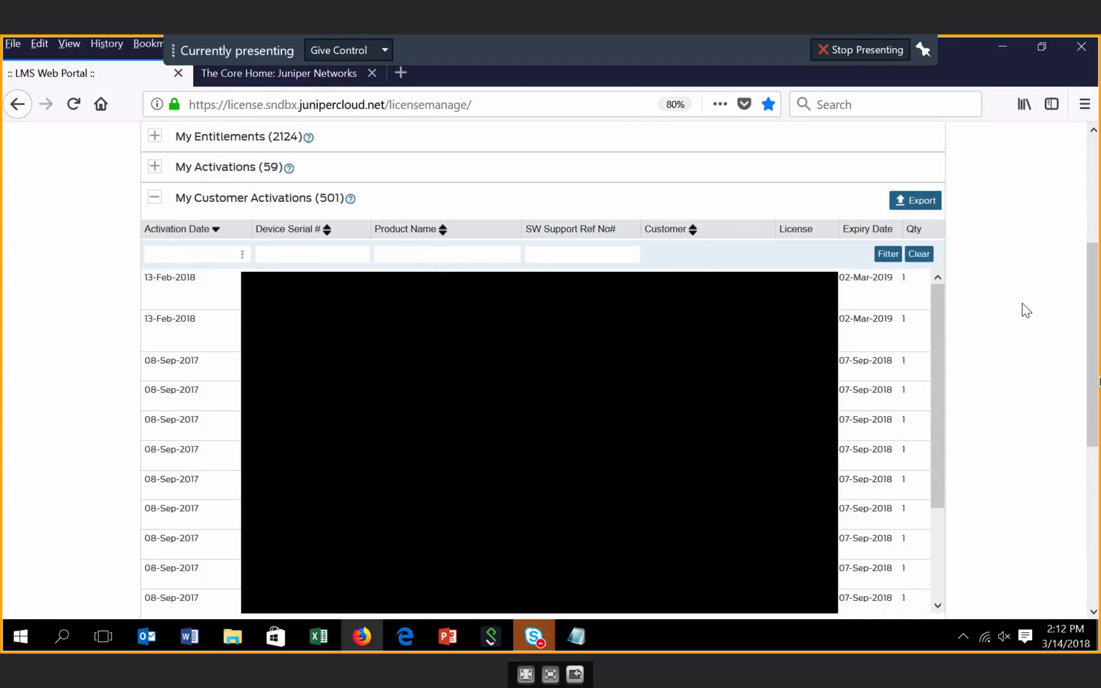